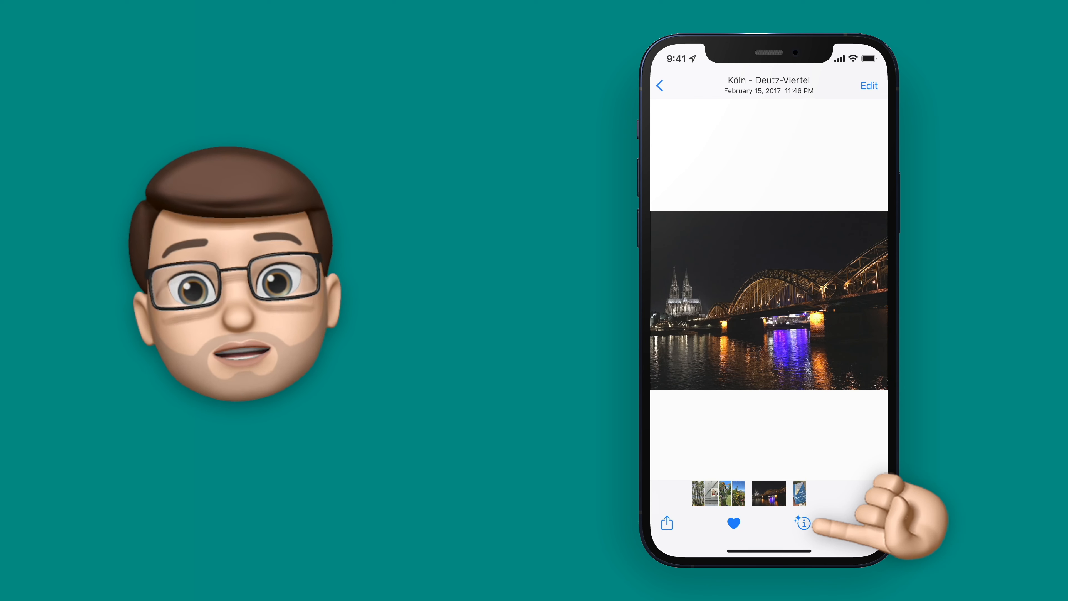
- Show the info panel for the night cathedral-and-bridge photo with its Landmark Look Up offer
{"action": "left_click", "coordinate": [802, 522]}
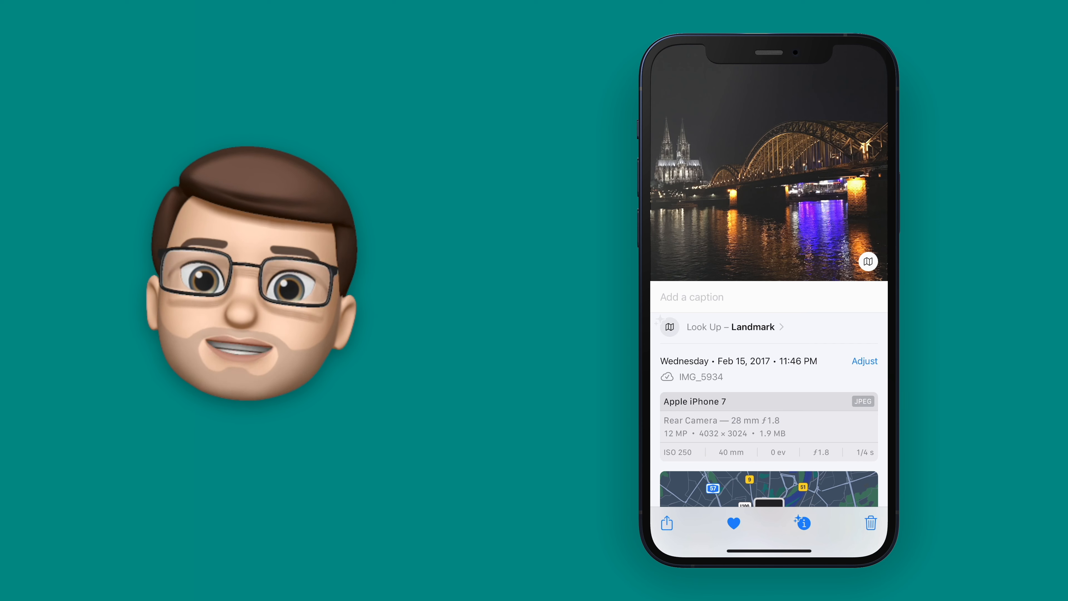
- Run Landmark Look Up, read the Cologne Cathedral Siri Knowledge entry, and return to the results
{"action": "left_click", "coordinate": [730, 326]}
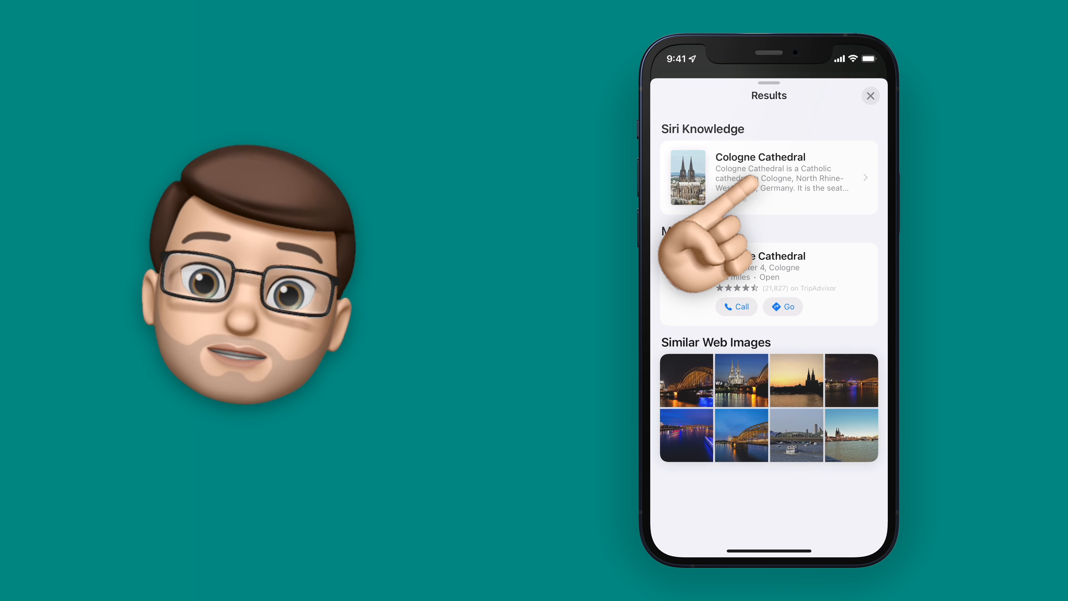
{"action": "left_click", "coordinate": [768, 178]}
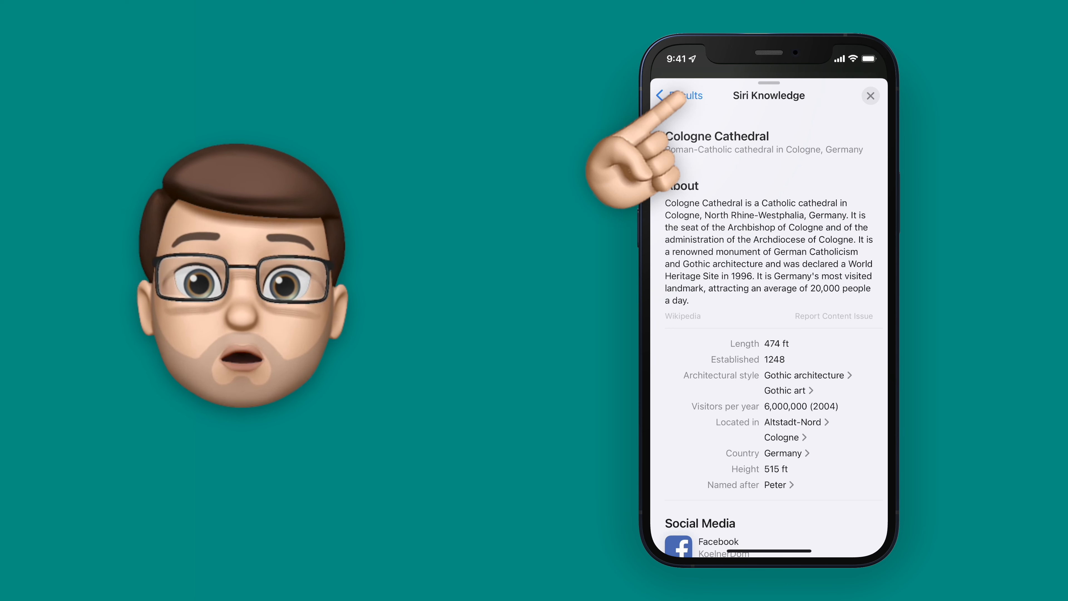
{"action": "left_click", "coordinate": [870, 95]}
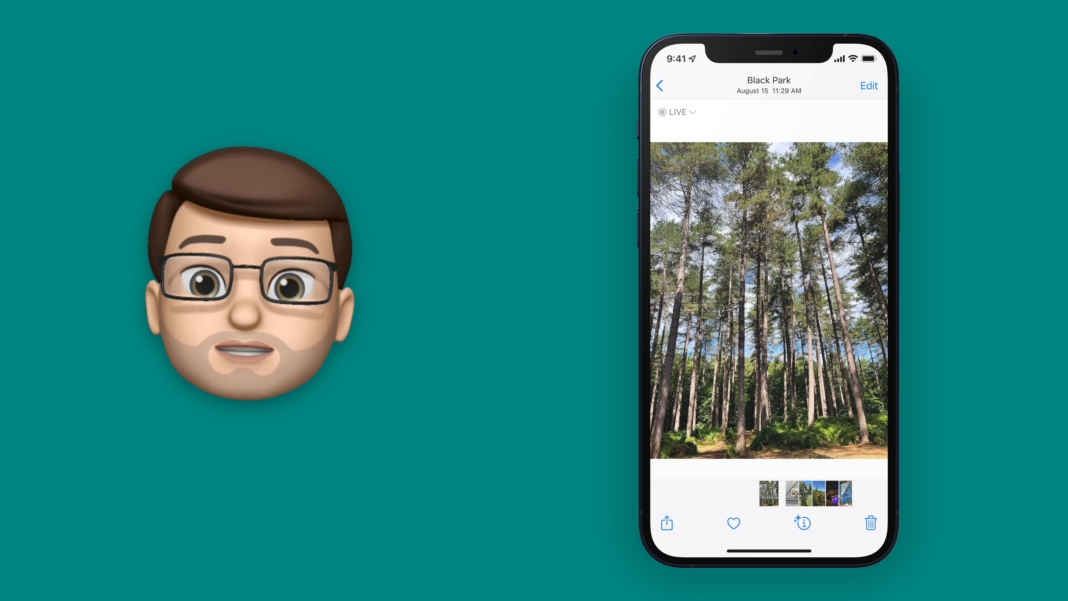
- Show the Black Park forest photo's details and run Plant Look Up for Pine and Eastern White Pine results
{"action": "left_click", "coordinate": [802, 522]}
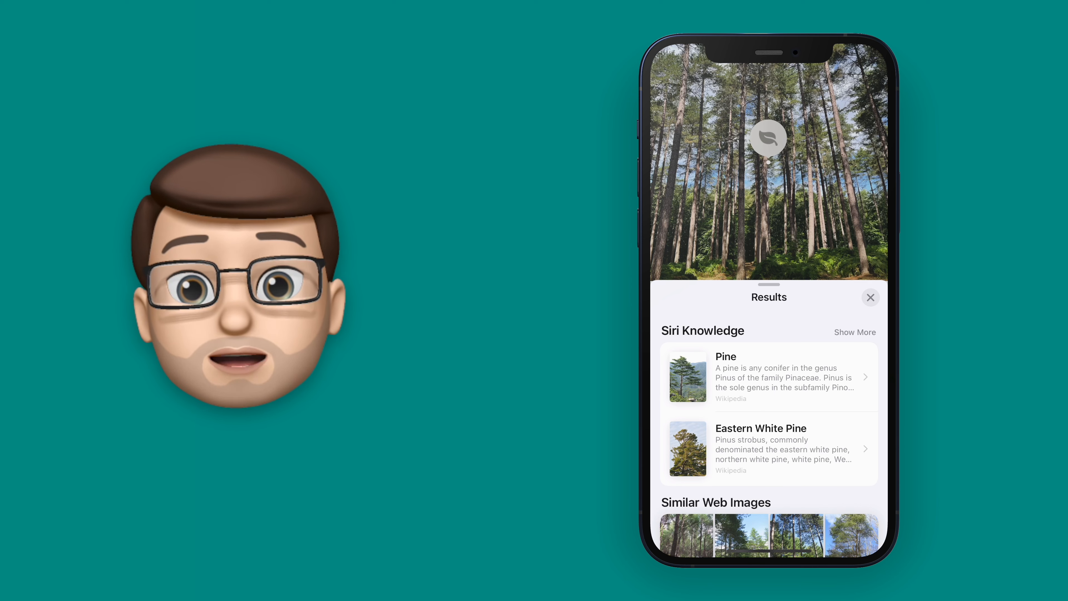
{"action": "left_click", "coordinate": [870, 297]}
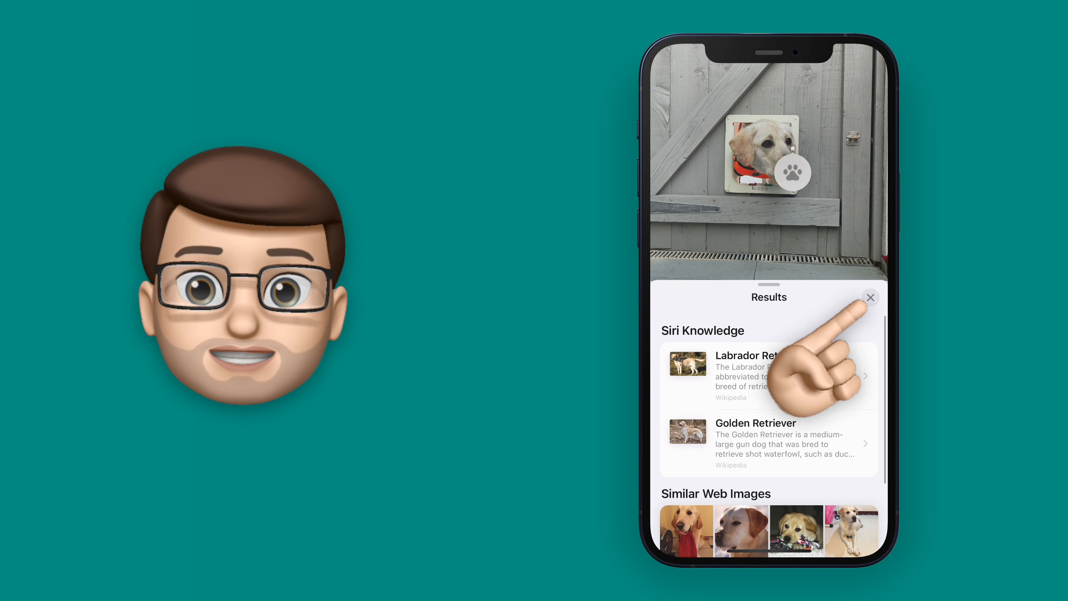
- Dismiss the Labrador / Golden Retriever pet look-up results for the dog photo
{"action": "left_click", "coordinate": [870, 297]}
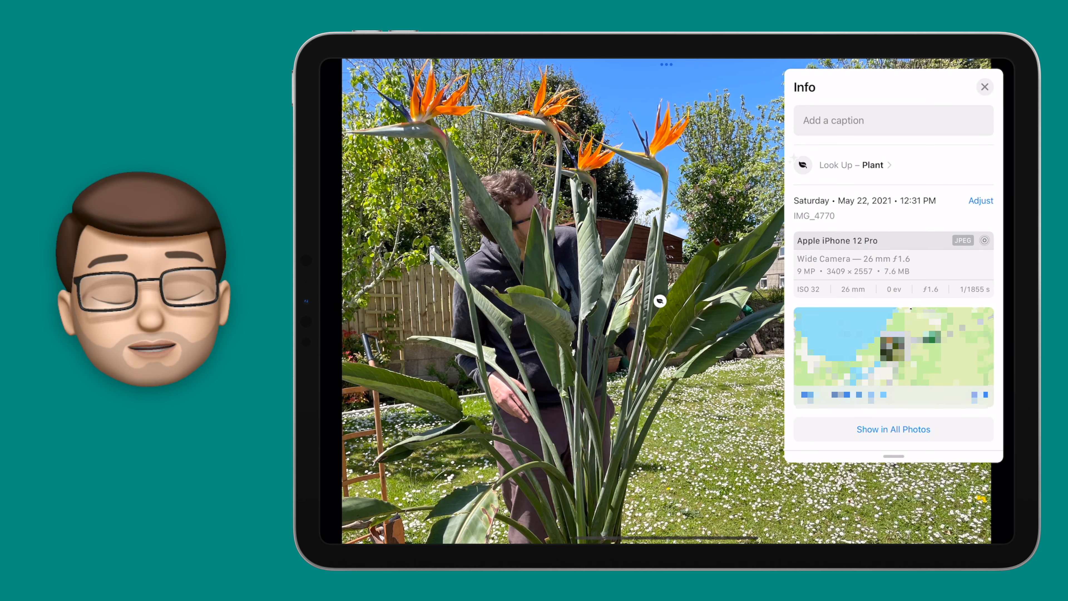
- Run Plant Look Up on the garden flower, identifying it as Strelitzia reginae
{"action": "left_click", "coordinate": [852, 165]}
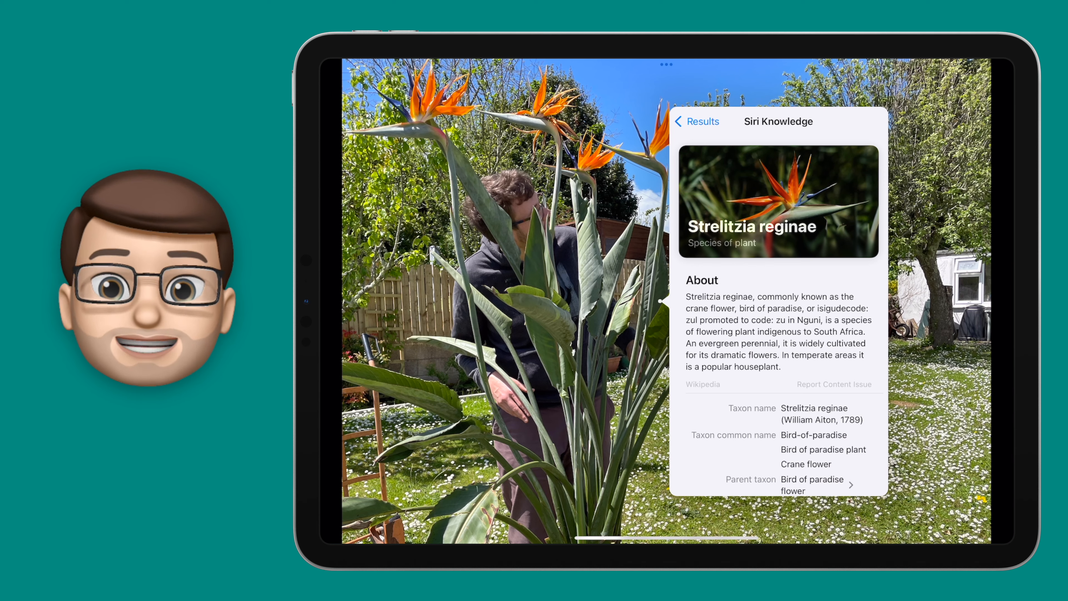